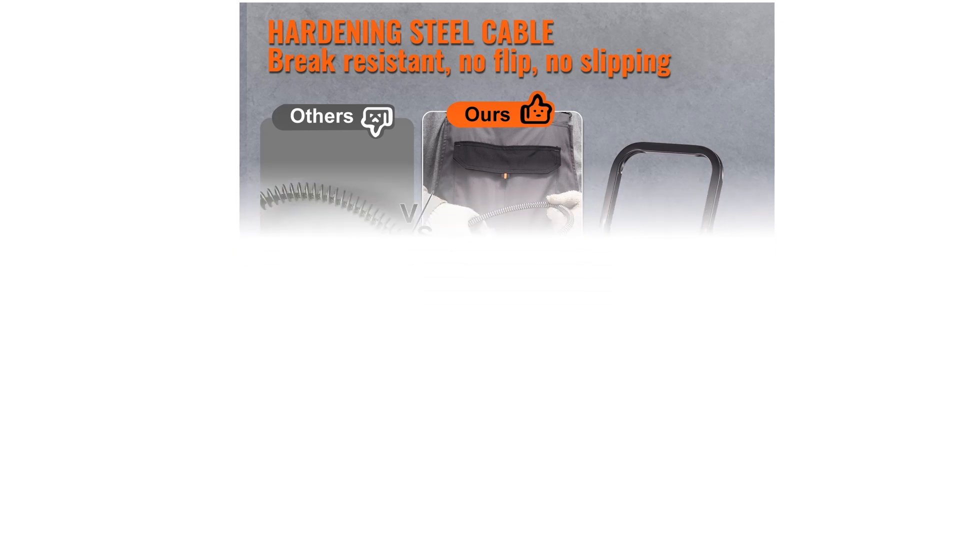
scroll(down, 3)
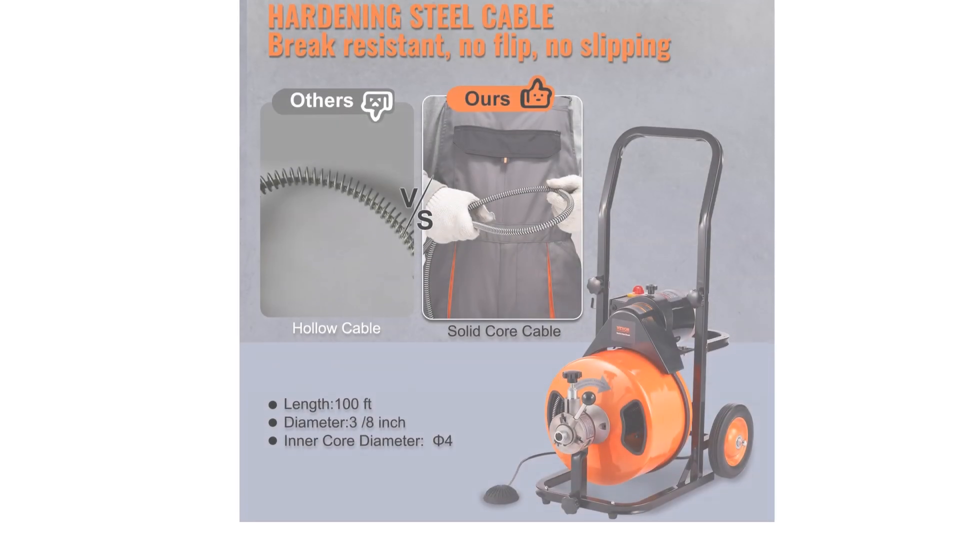